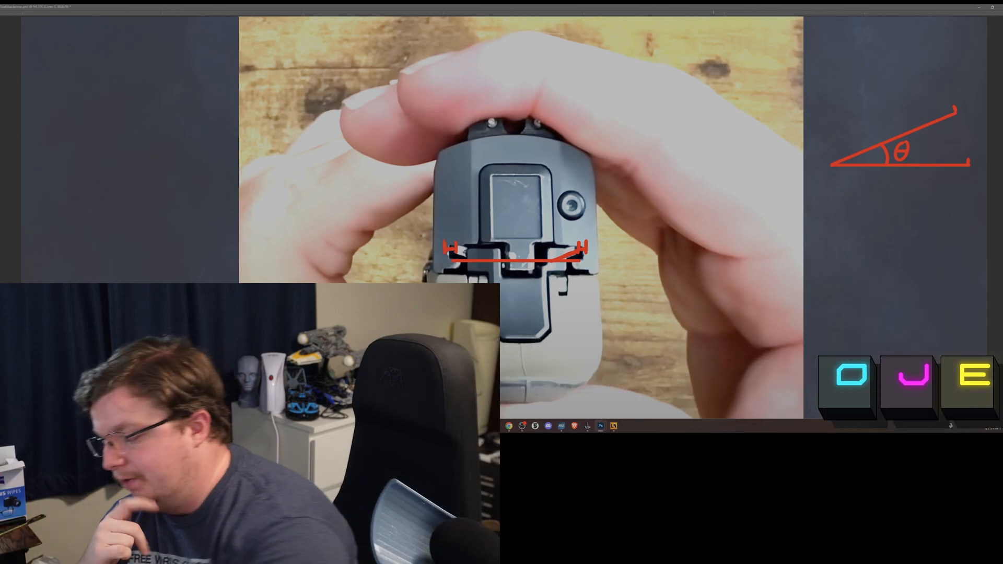
{"action": "type", "text": "1cm"}
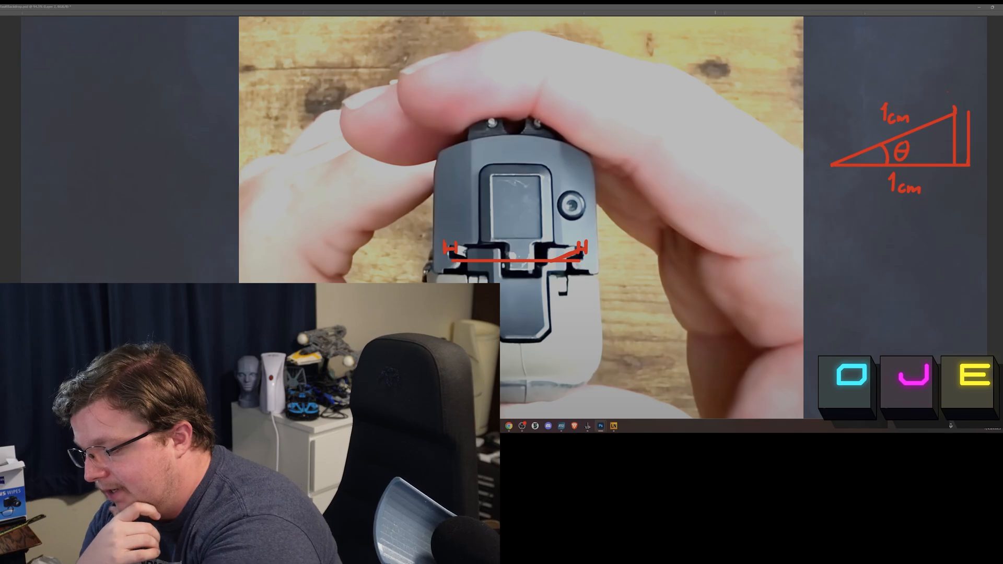
{"action": "type", "text": "1"}
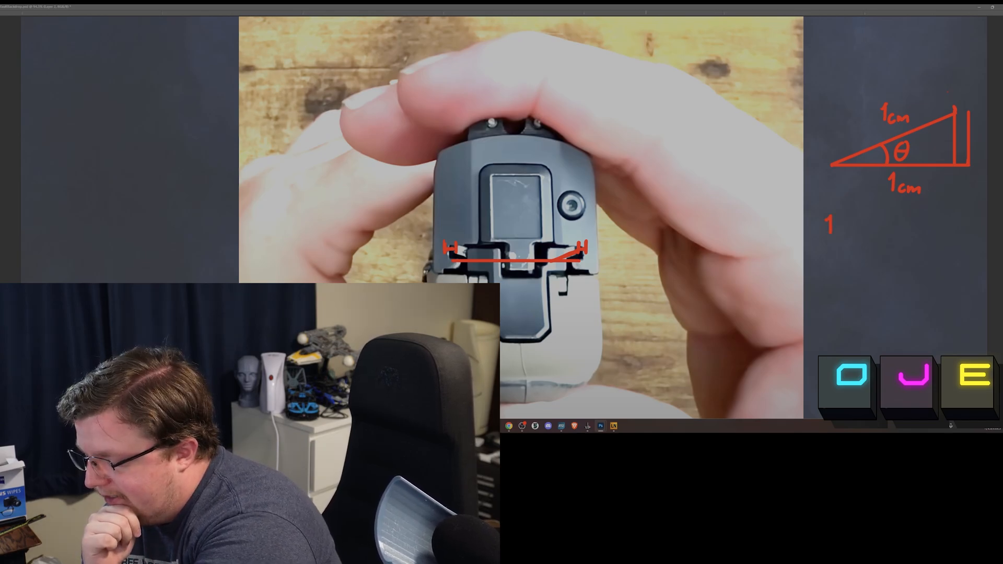
{"action": "type", "text": "cosθ = /"}
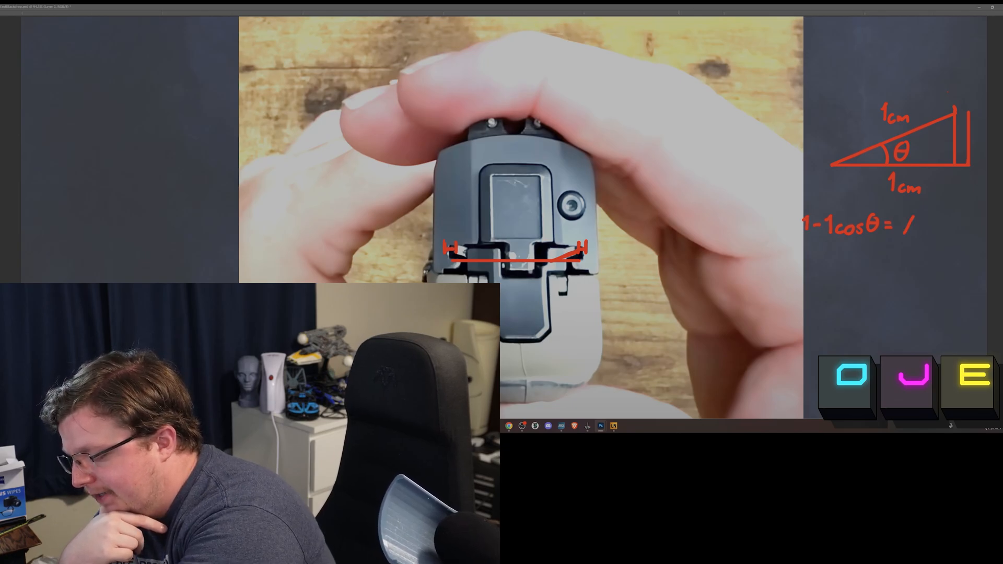
{"action": "type", "text": "aX"}
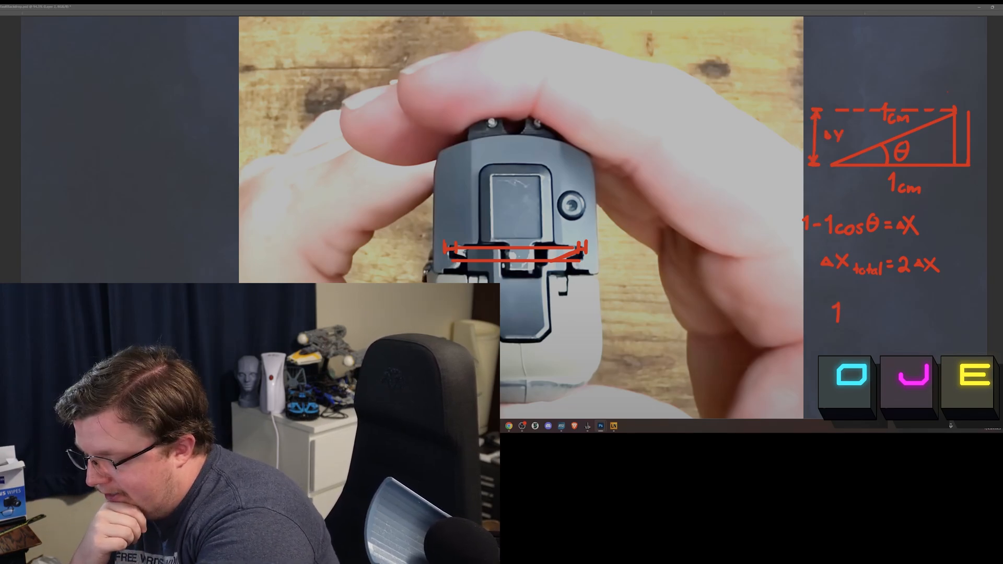
{"action": "type", "text": "sin"}
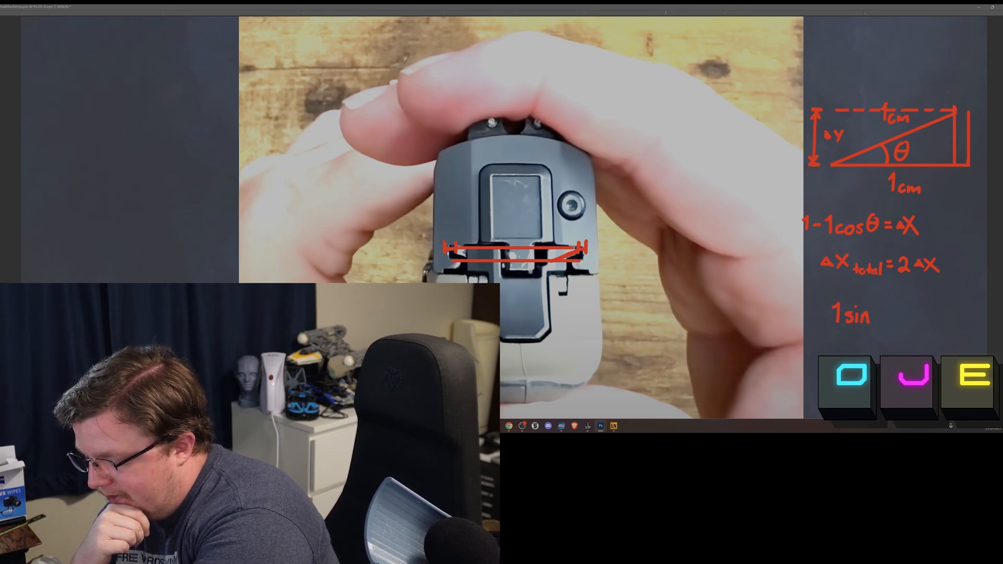
{"action": "type", "text": "θ = Δy"}
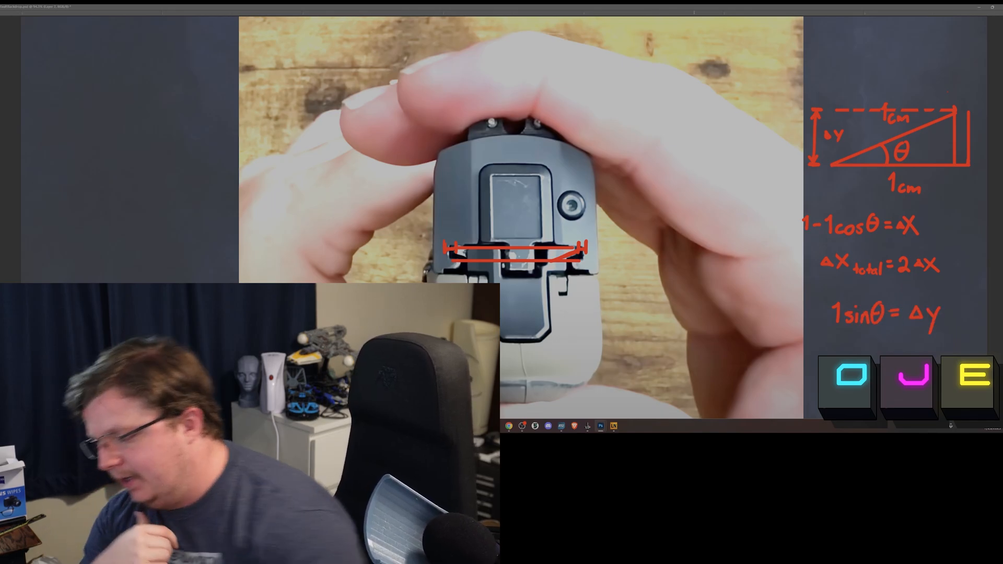